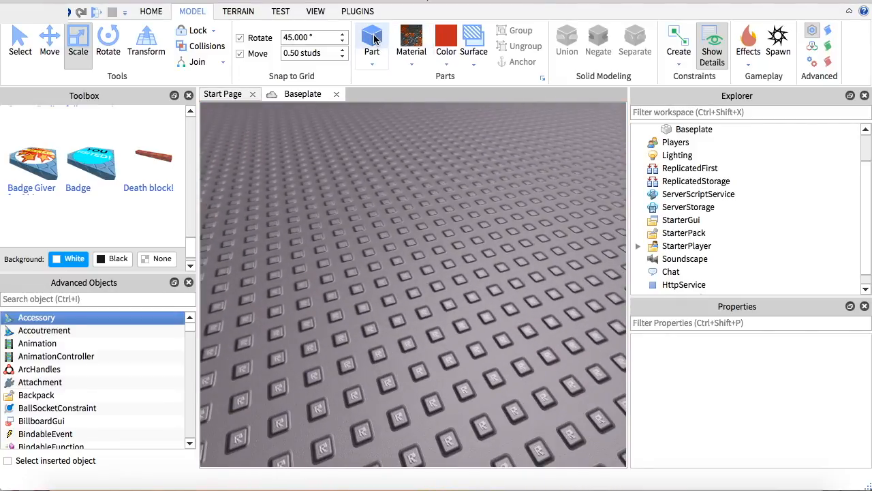
# Insert a red corroded-metal part and scale it into a long, flat slab on the baseplate
pyautogui.click(372, 38)
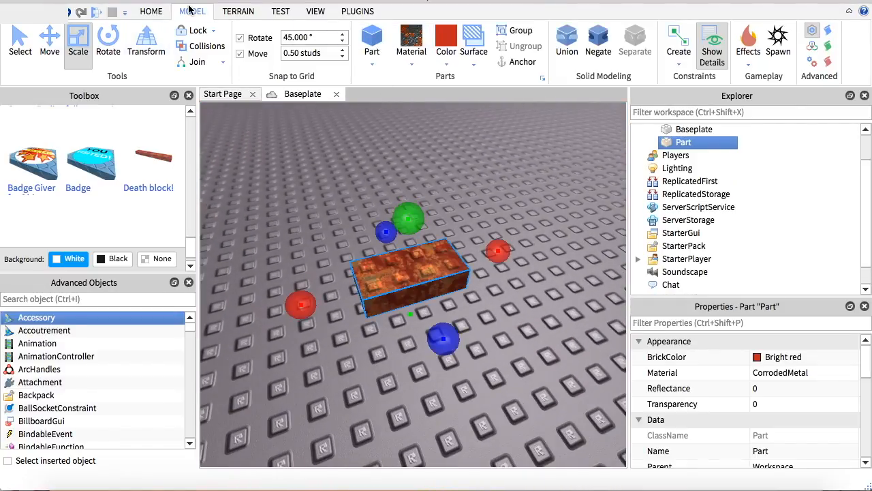
pyautogui.click(151, 11)
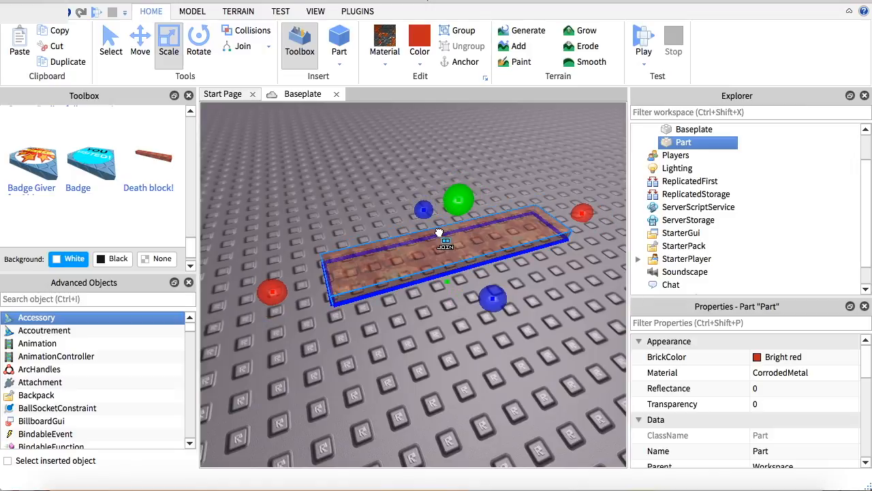
pyautogui.click(501, 182)
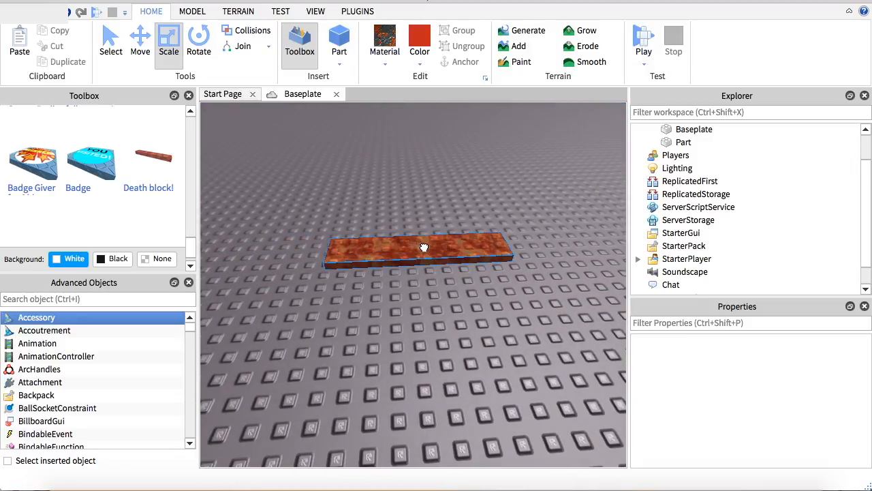
# Insert a Script object into the slab part from its Explorer context menu
pyautogui.rightClick(419, 249)
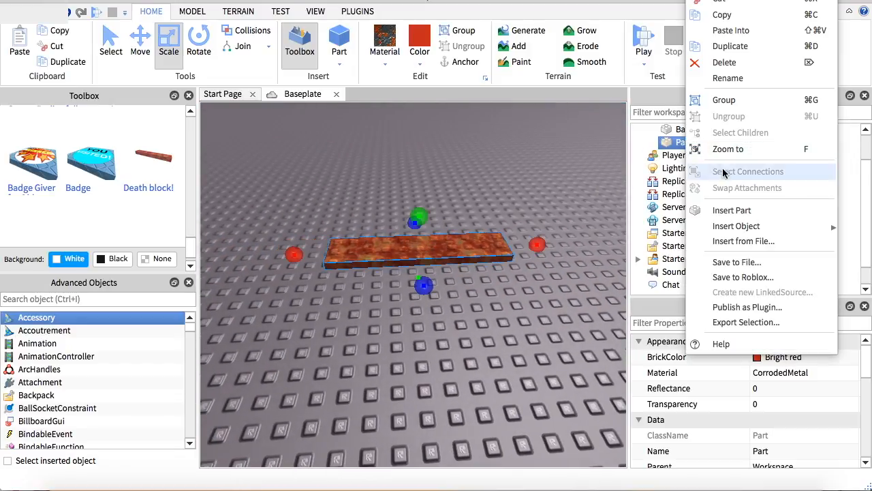
pyautogui.moveTo(736, 225)
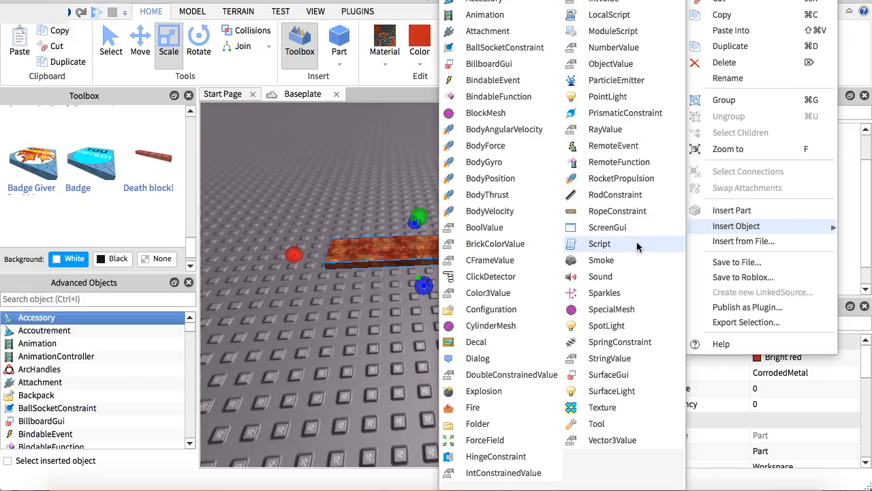
pyautogui.click(599, 243)
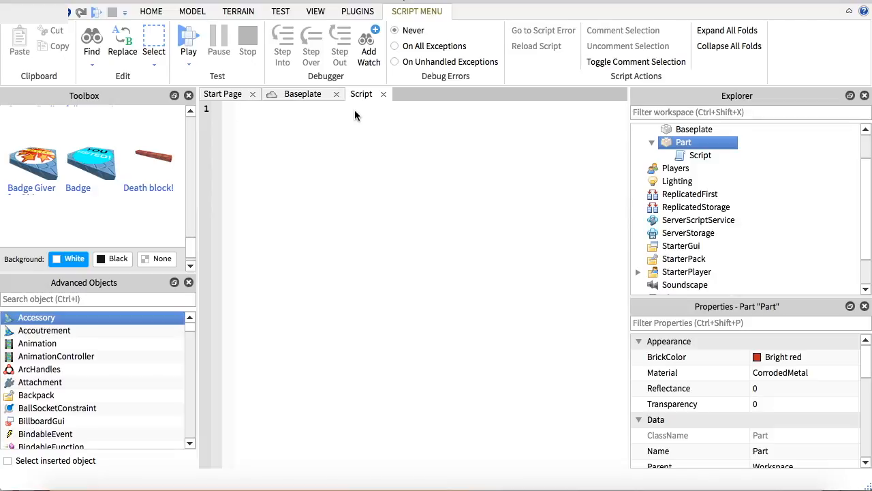
# Write the function header 'function onTouched(part)' in the script
pyautogui.write('functi')
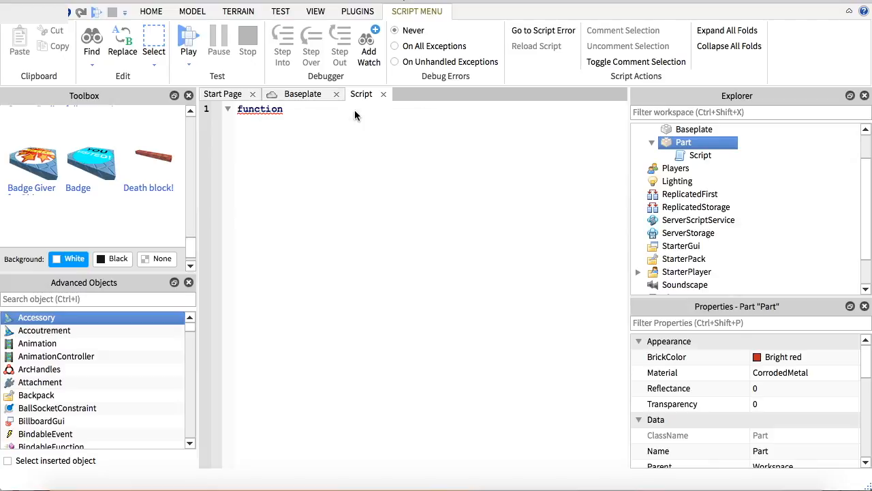
pyautogui.write('o')
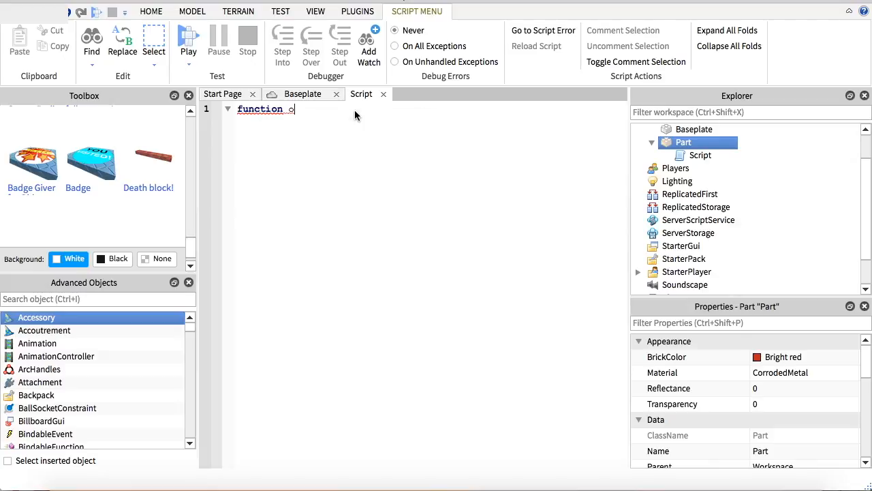
pyautogui.write('nTouche')
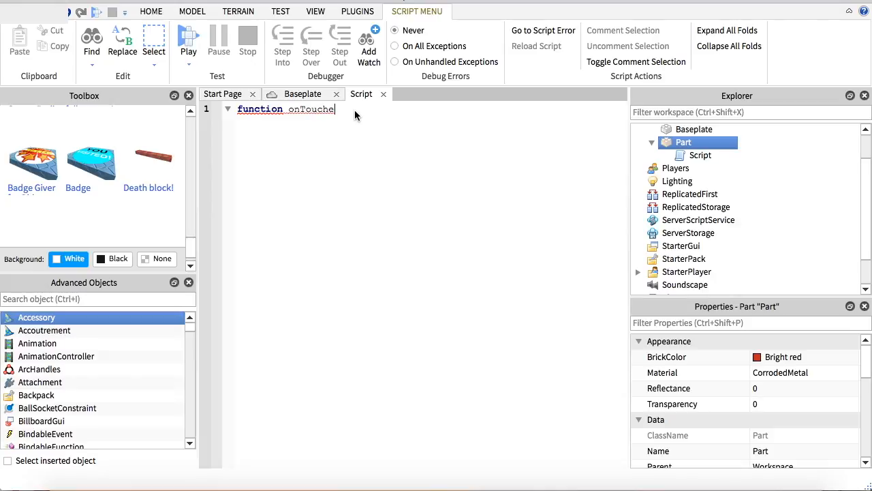
pyautogui.write('d')
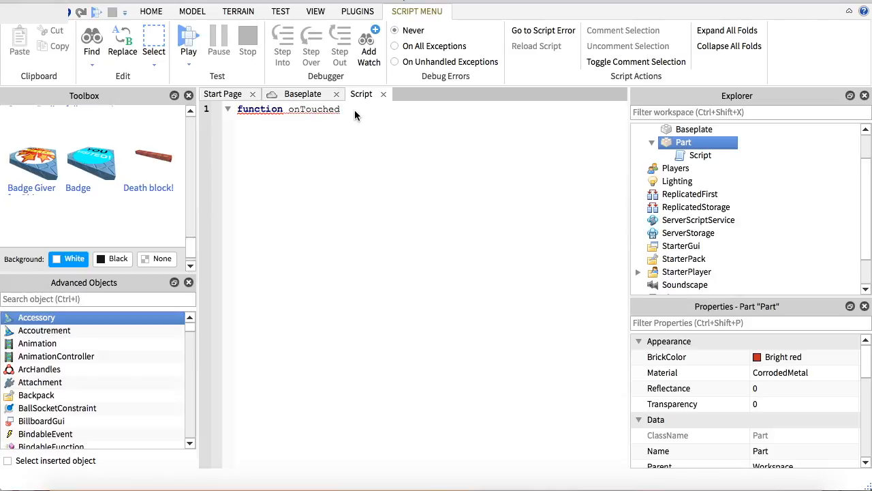
pyautogui.write('(')
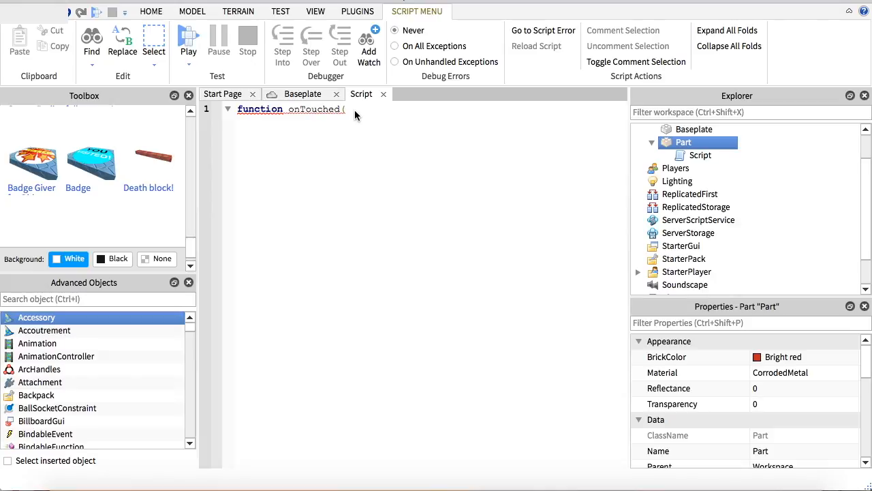
pyautogui.write('part)')
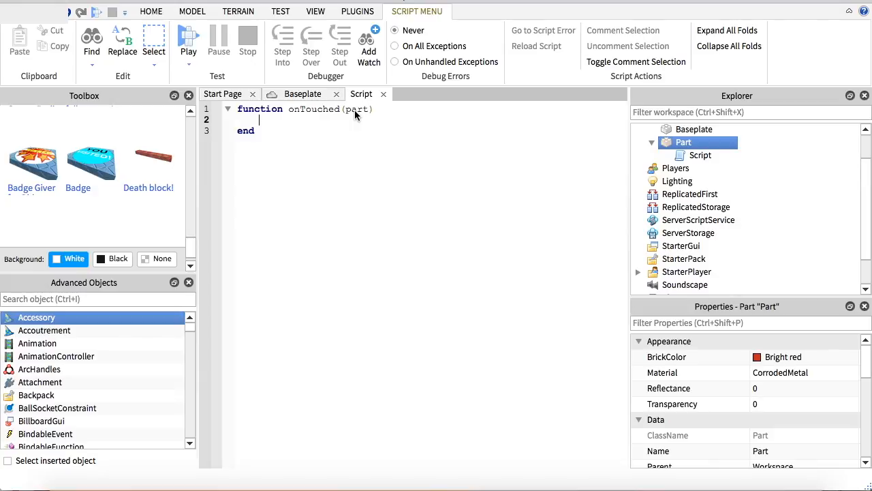
# Add the line 'local h = part.Parent:findFirstChild("Humanoid")' inside the function
pyautogui.write('local')
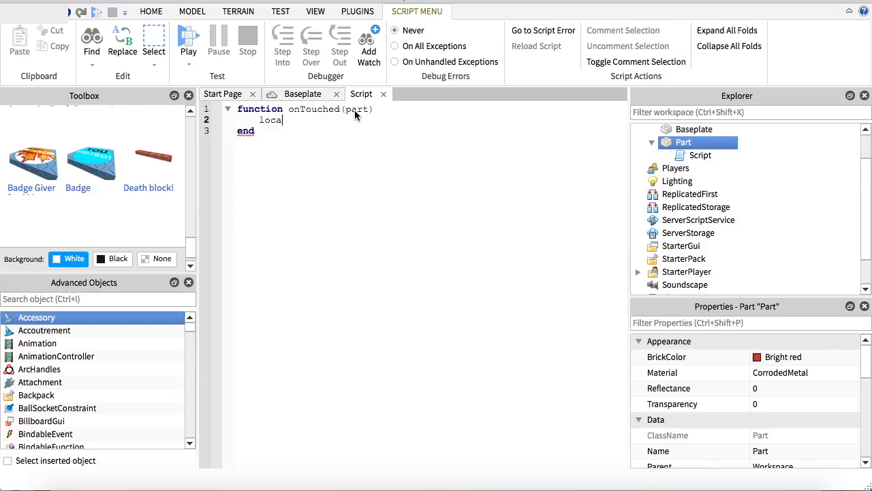
pyautogui.write('l')
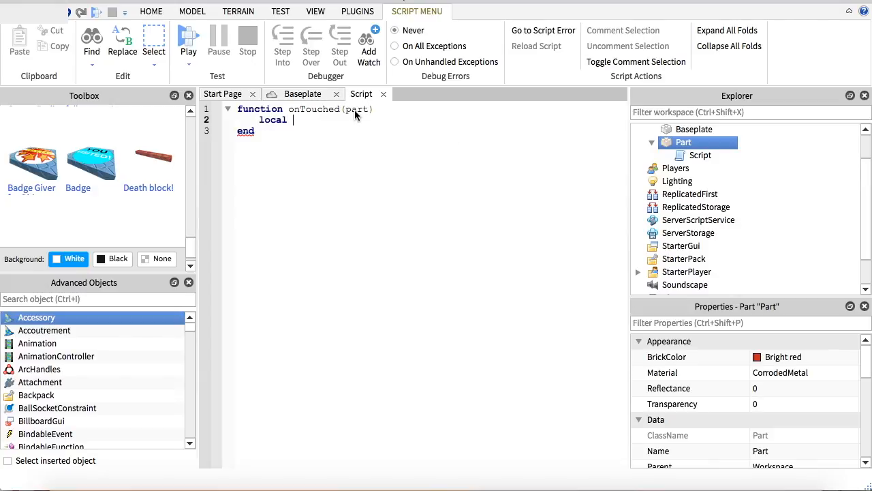
pyautogui.write('h =')
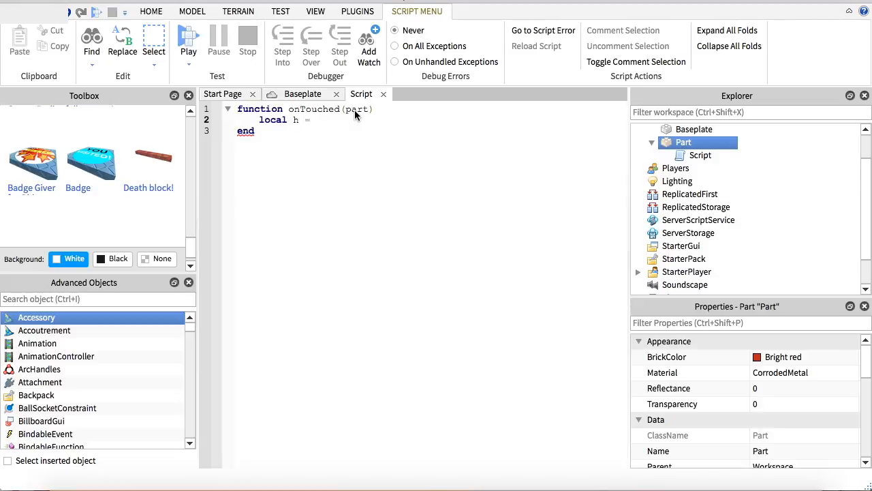
pyautogui.write('pa')
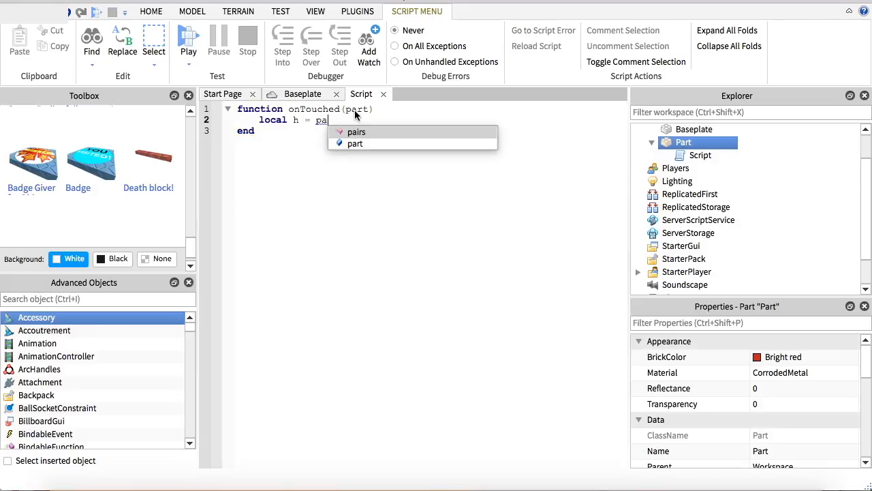
pyautogui.write('rt.')
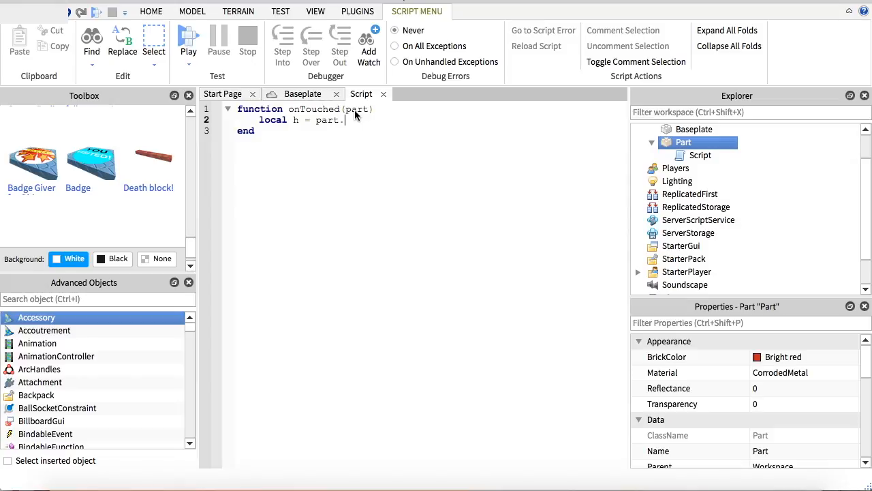
pyautogui.write('Part')
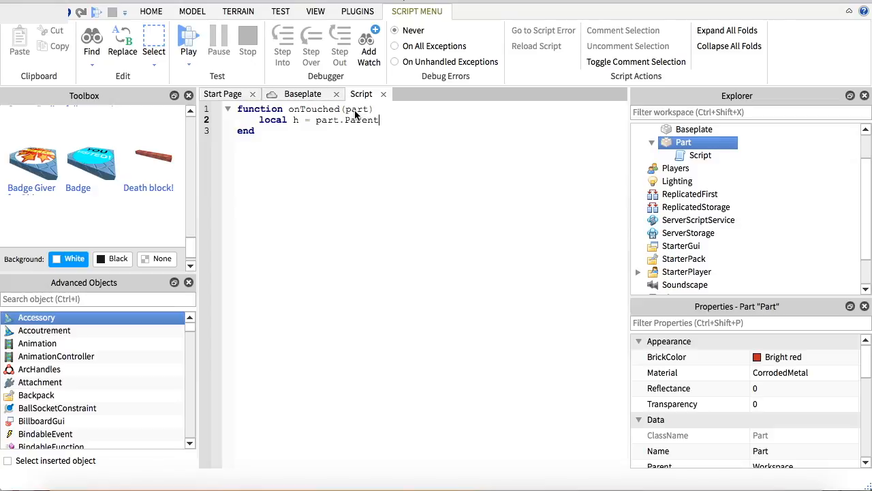
pyautogui.write(':f')
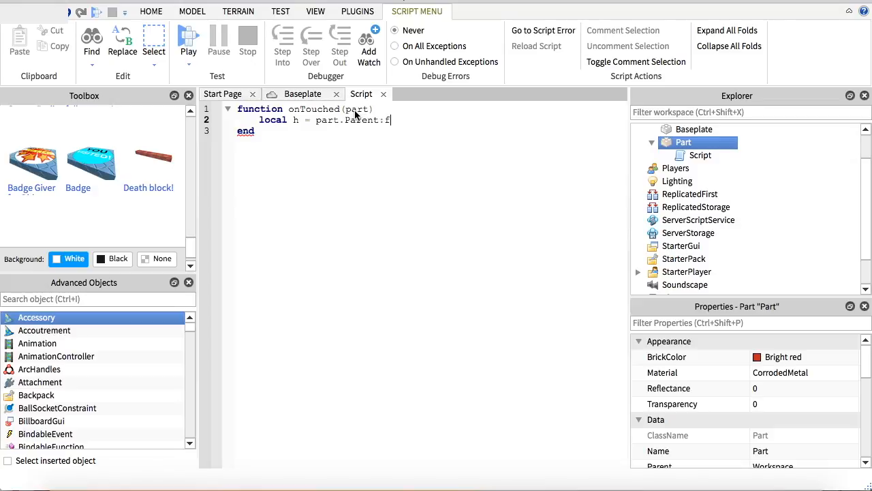
pyautogui.write('indFirst')
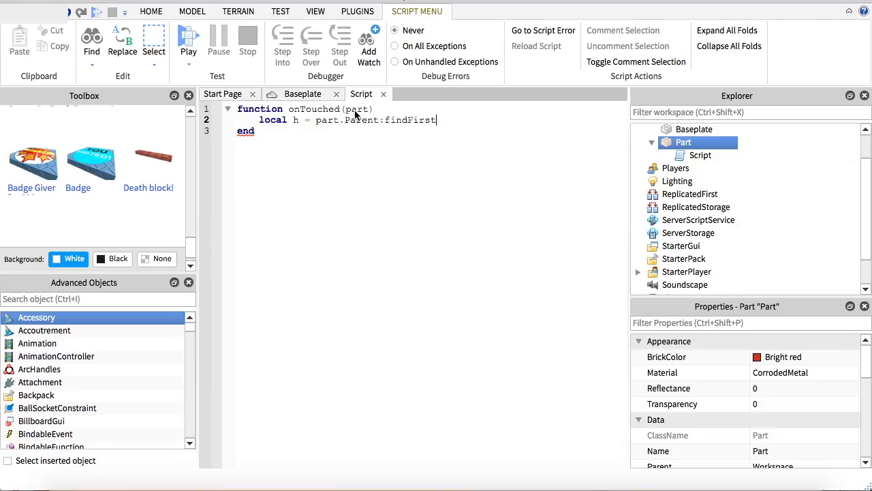
pyautogui.write('Child')
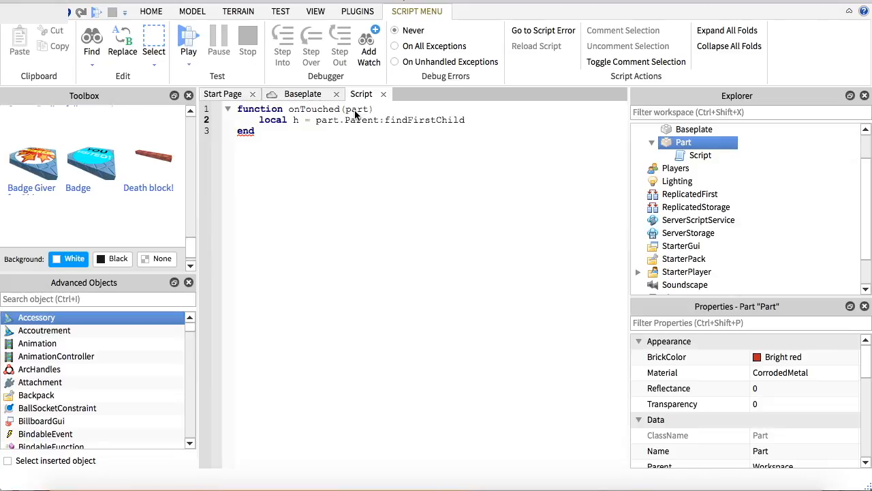
pyautogui.write('(')
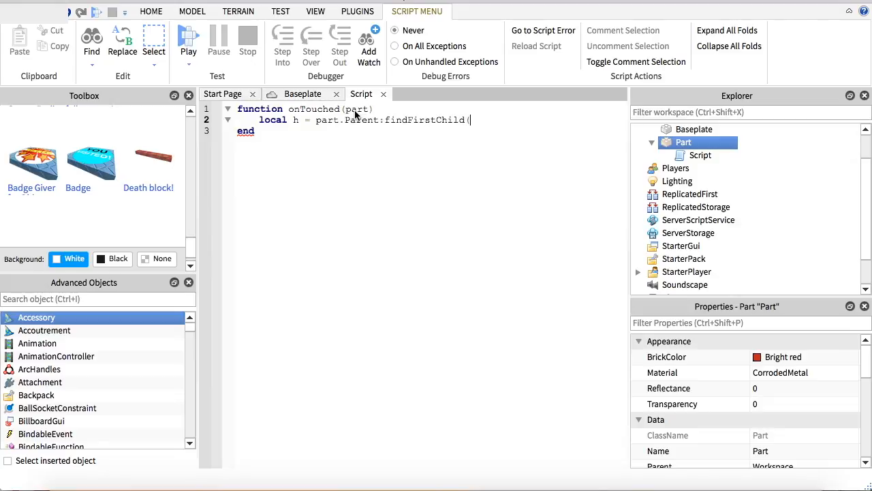
pyautogui.write('"H')
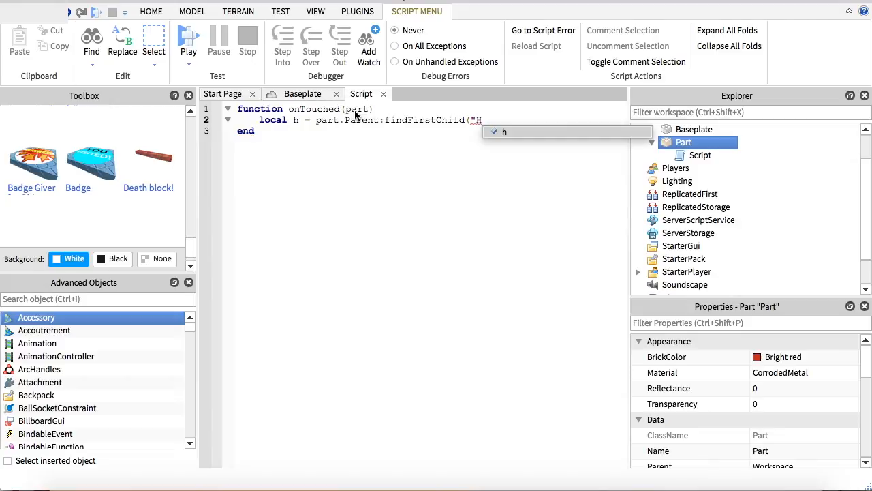
pyautogui.write('uman')
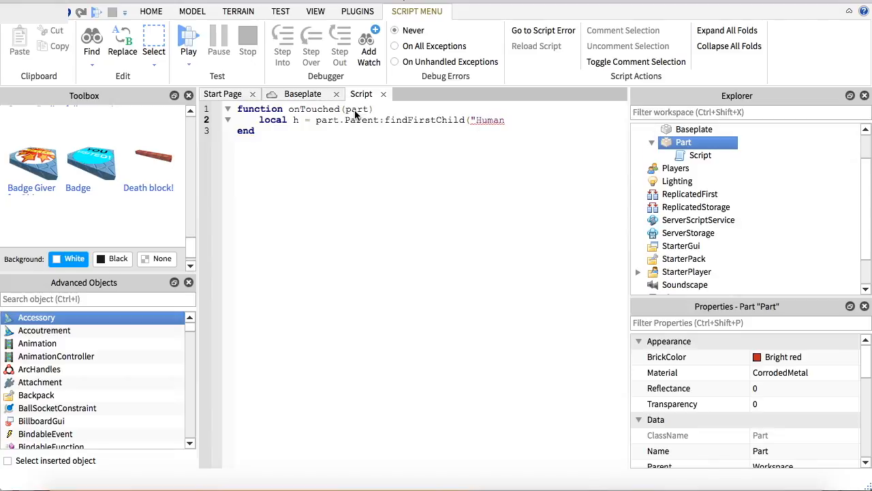
pyautogui.write('oid')
pyautogui.write('if h')
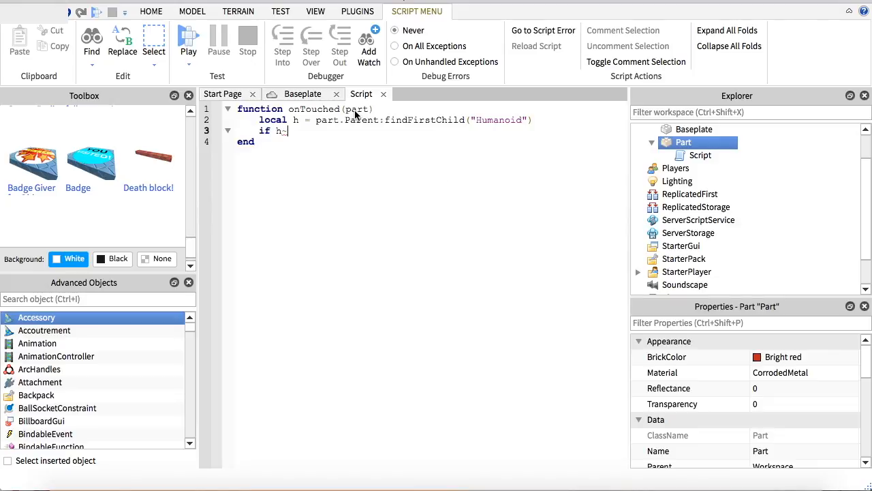
# Complete 'if h ~= nil then h.Health = h.Health - 100 end' inside onTouched
pyautogui.write('~=')
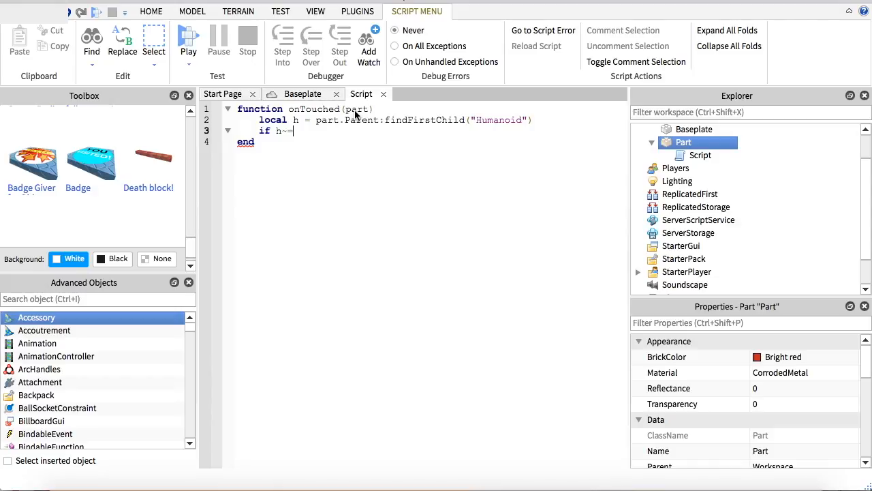
pyautogui.write('nil')
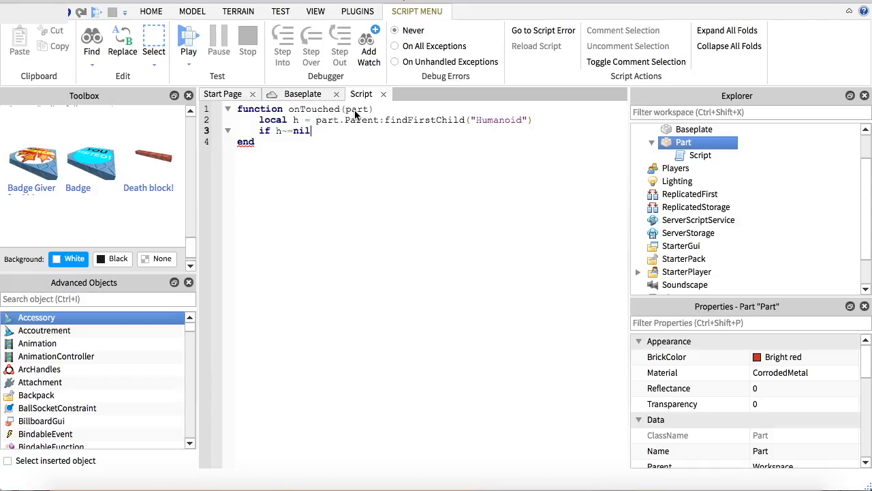
pyautogui.write('then')
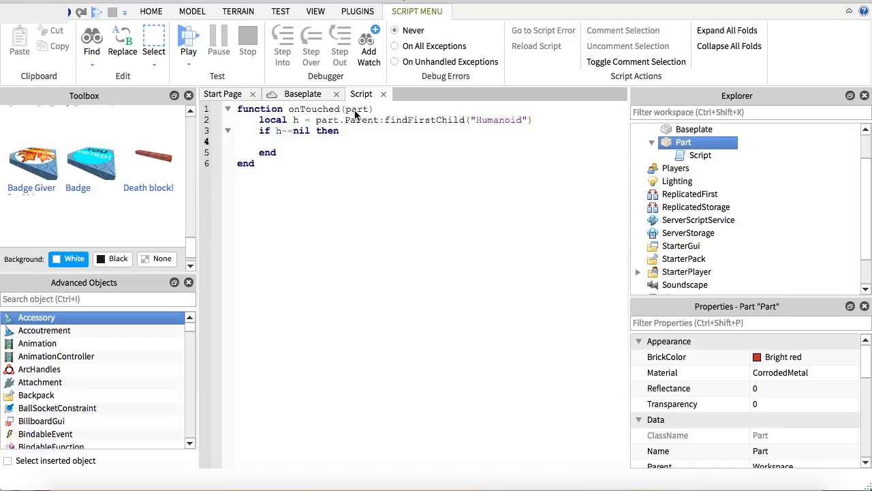
pyautogui.write('h.Health = h.H')
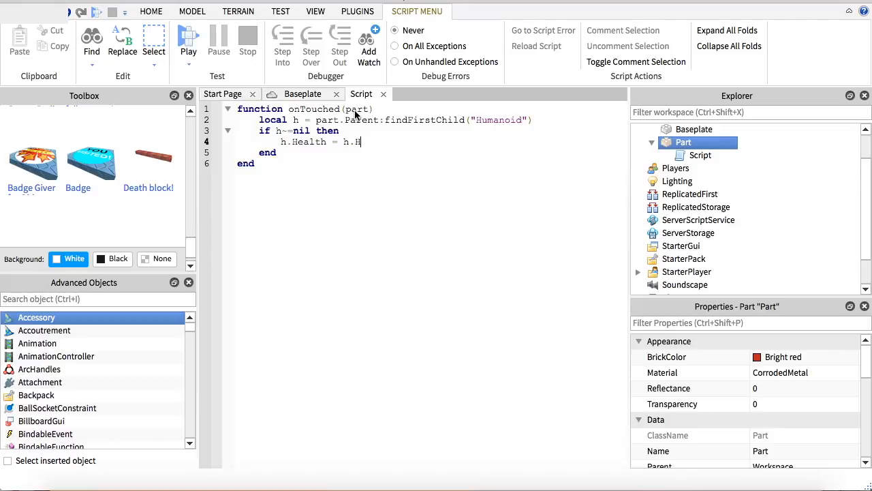
pyautogui.write('ealth-')
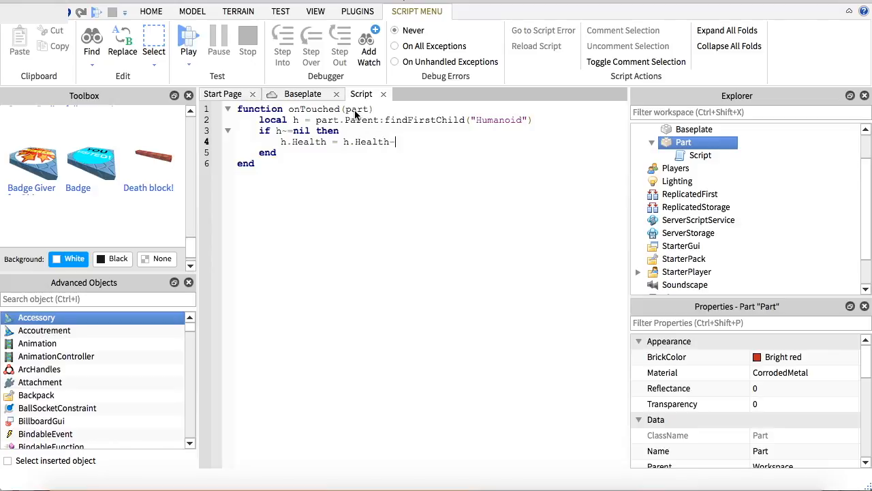
pyautogui.write('100')
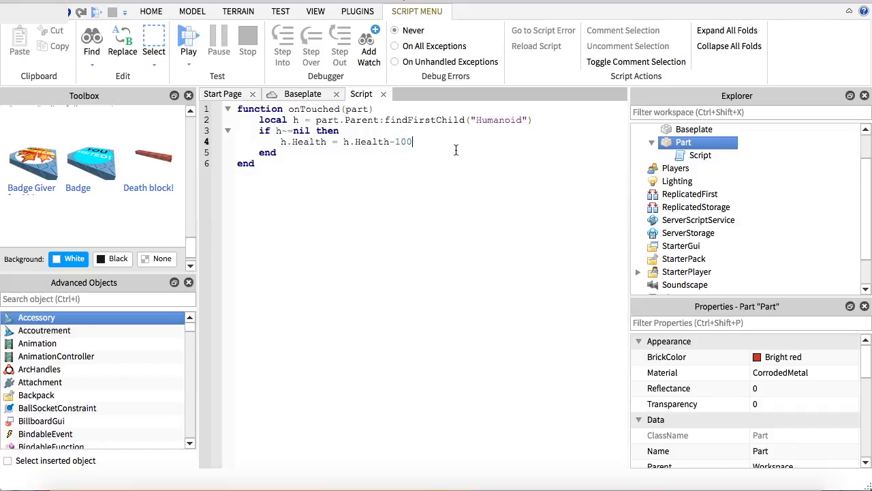
pyautogui.press('Enter')
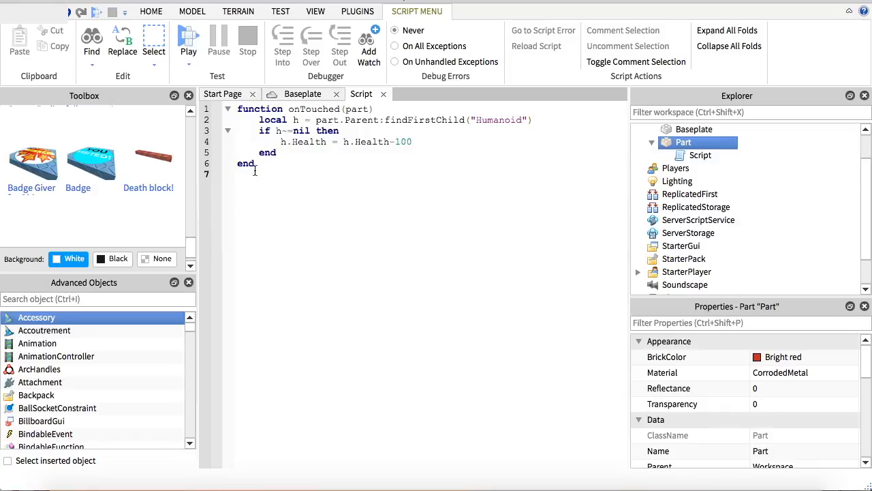
pyautogui.moveTo(286, 209)
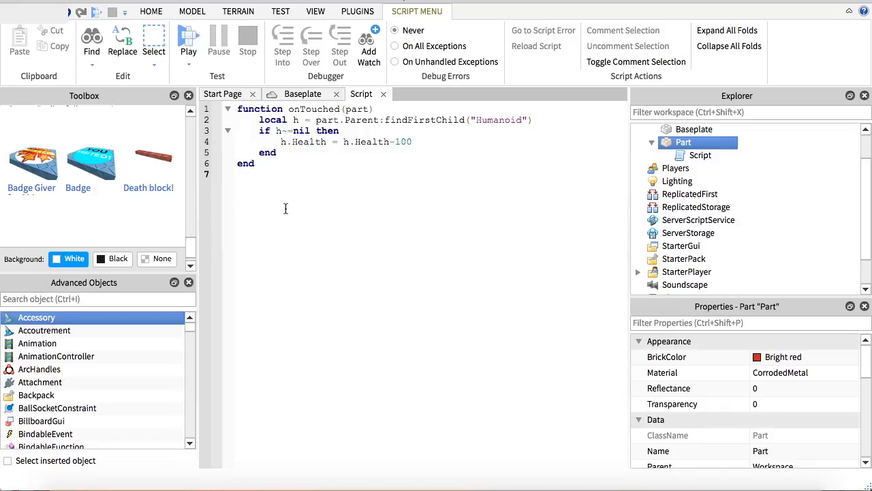
# Add 'script.Parent.Touched:connect(onTouched)' as the last line and close the script
pyautogui.write('script')
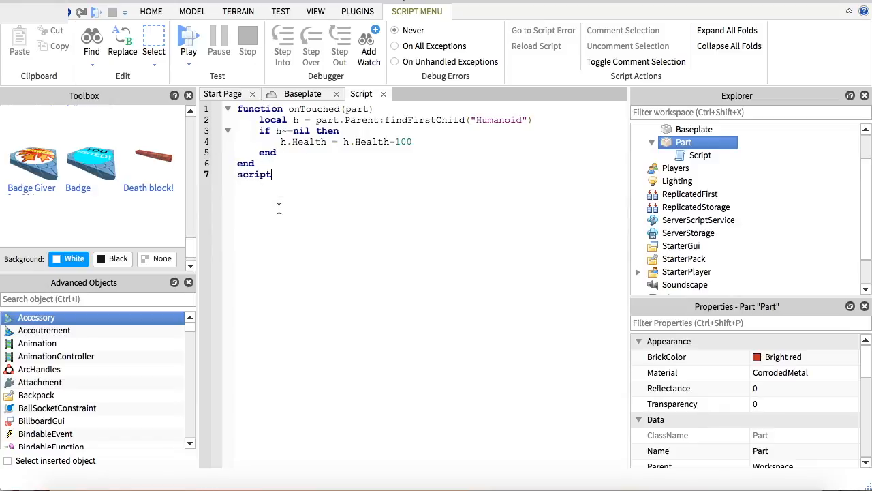
pyautogui.write('.')
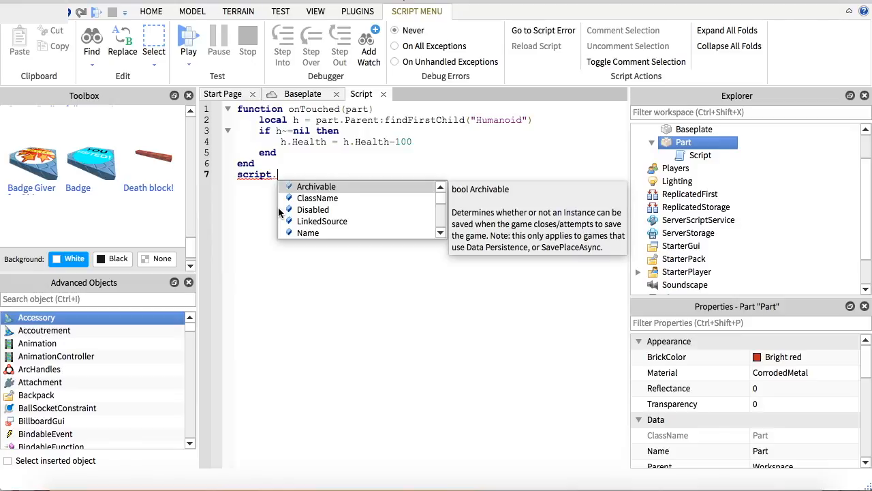
pyautogui.write('Parent')
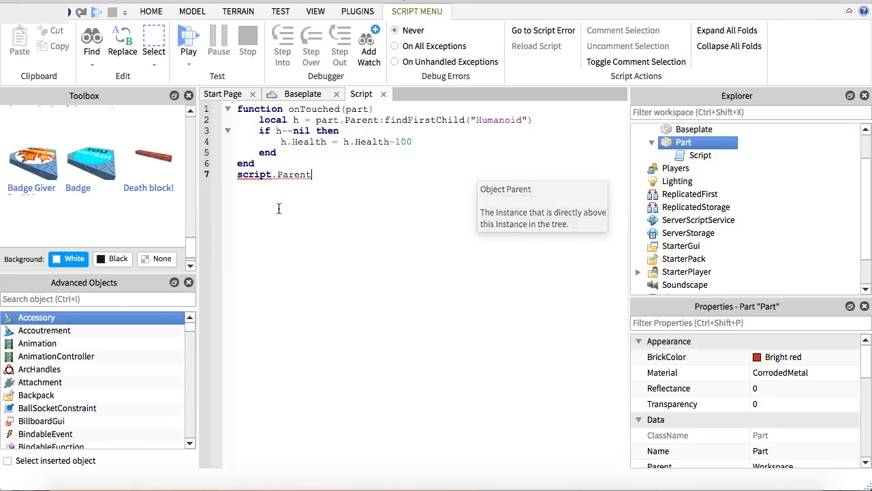
pyautogui.write('.')
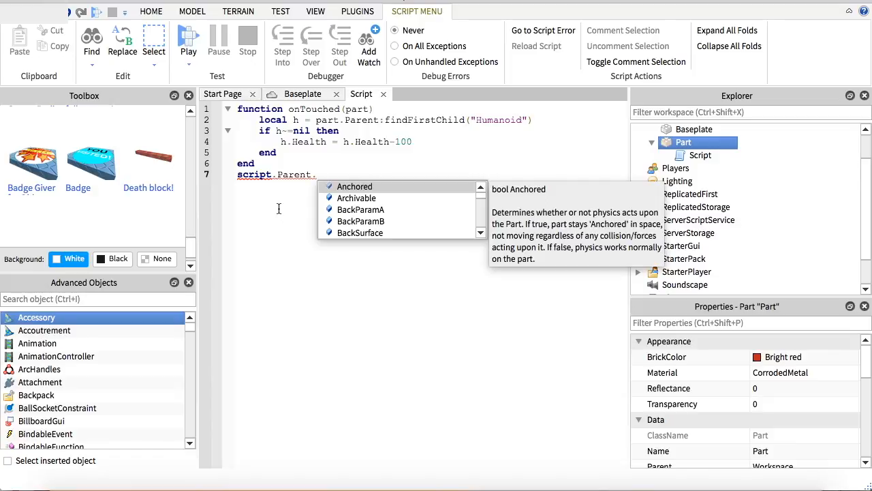
pyautogui.write('Touched:')
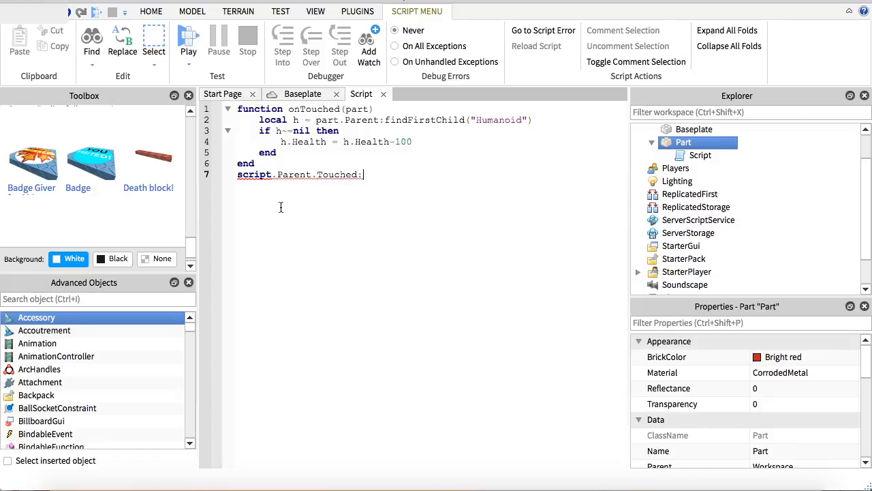
pyautogui.write('connect:')
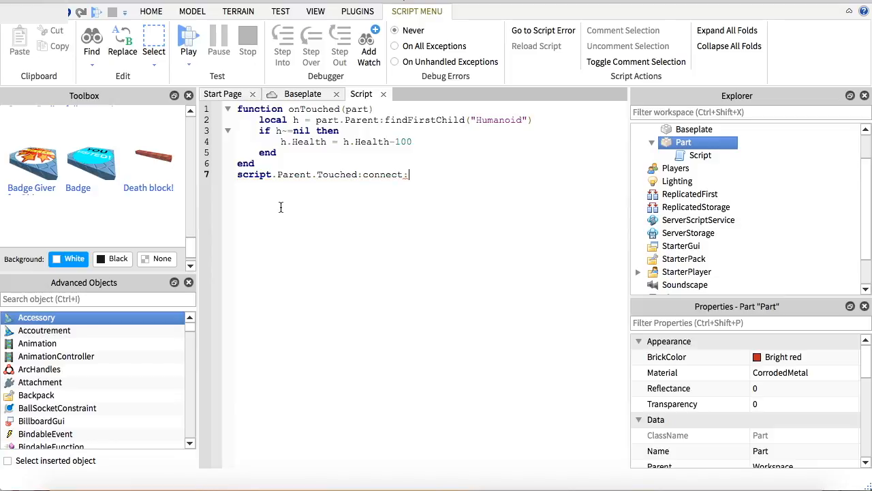
pyautogui.press('Backspace')
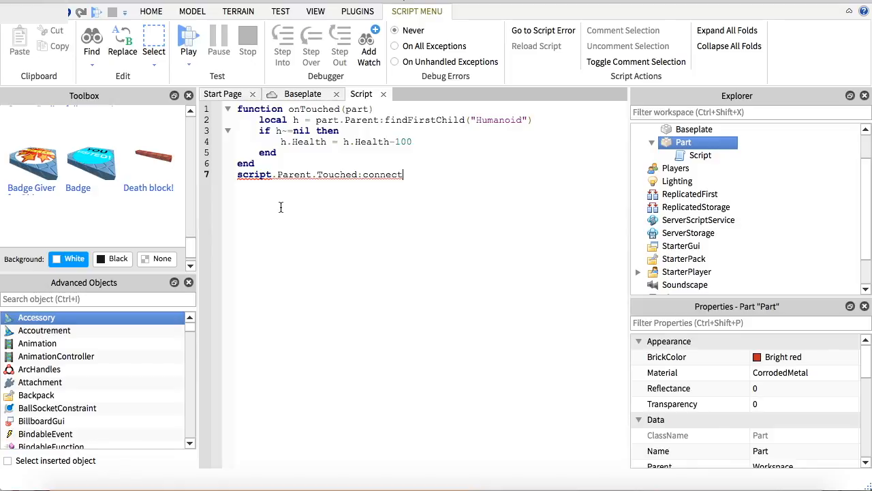
pyautogui.write('(')
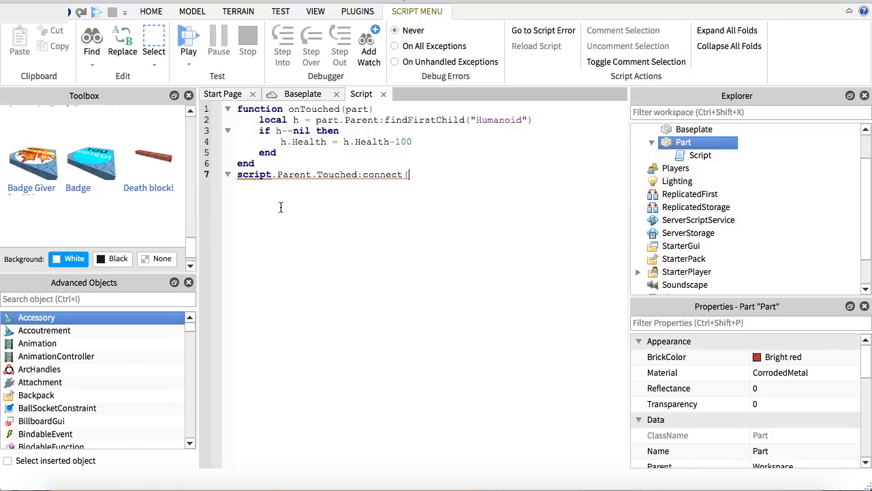
pyautogui.write('onTouched')
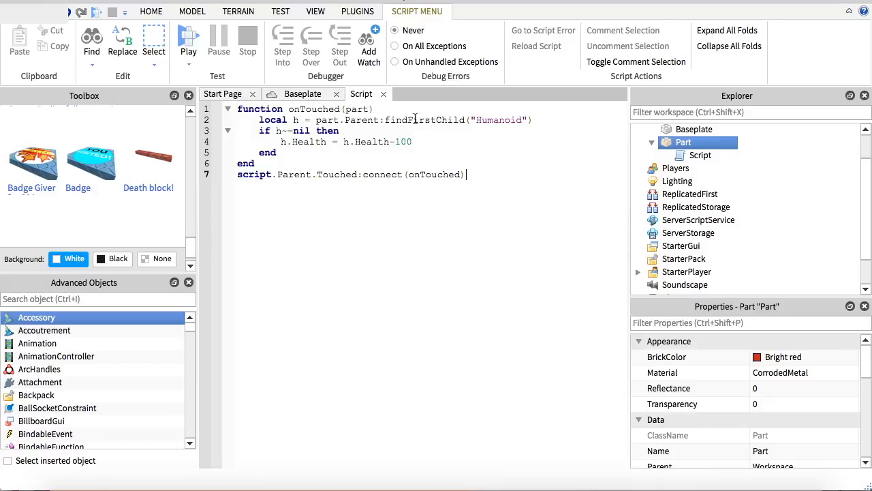
pyautogui.click(150, 11)
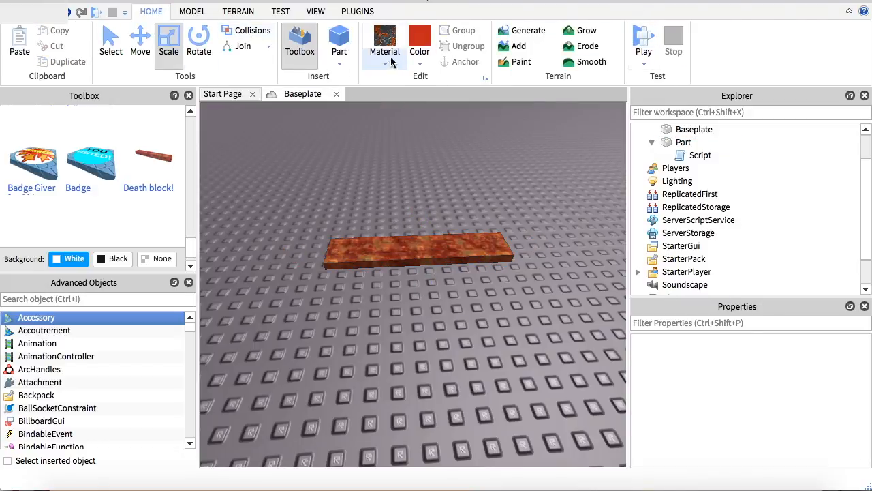
# Start a Play test to spawn the avatar beside the kill brick
pyautogui.click(192, 11)
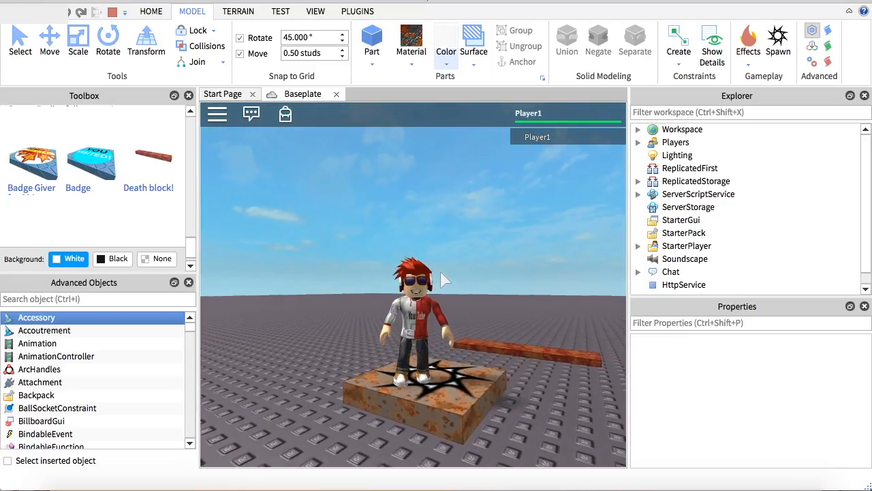
pyautogui.moveTo(453, 289)
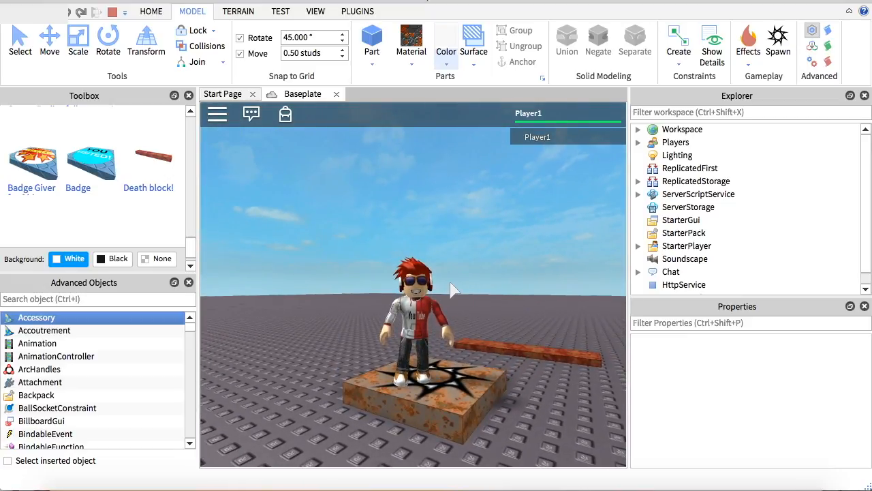
pyautogui.moveTo(402, 232)
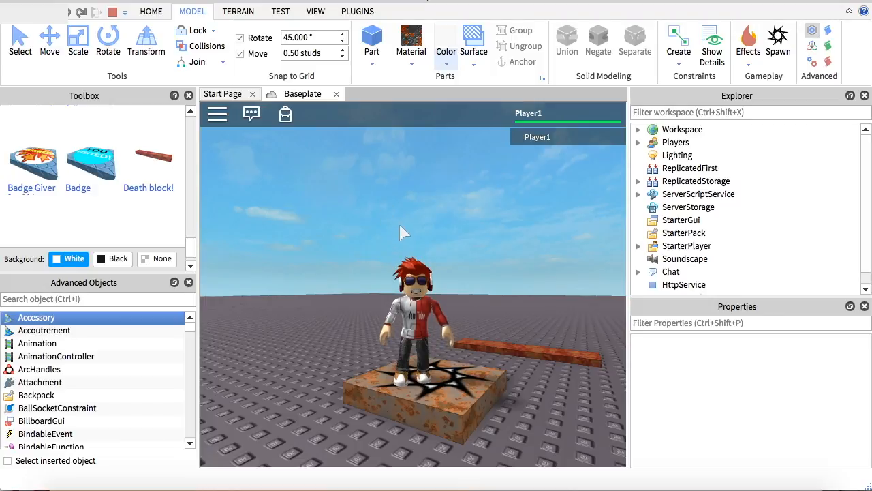